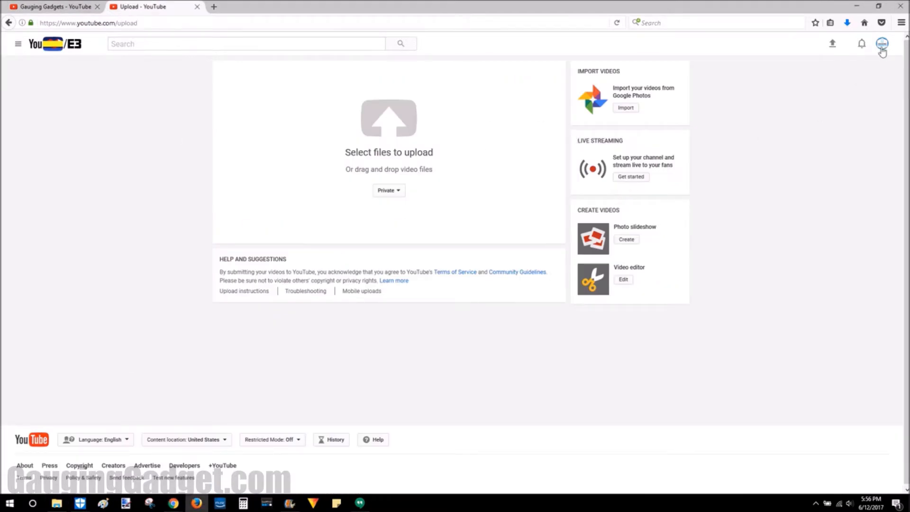
# Pick nimbus-record-video from the Tut folder to start the YouTube upload
pyautogui.click(388, 118)
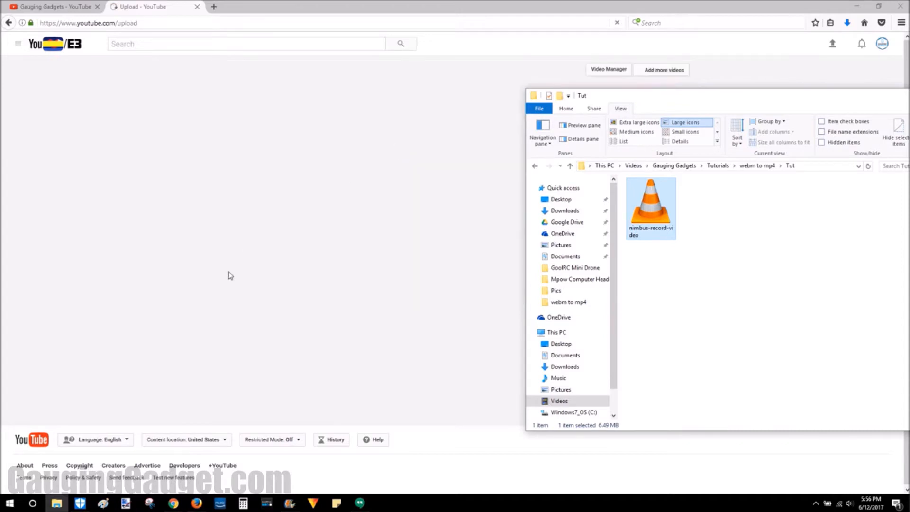
pyautogui.doubleClick(649, 204)
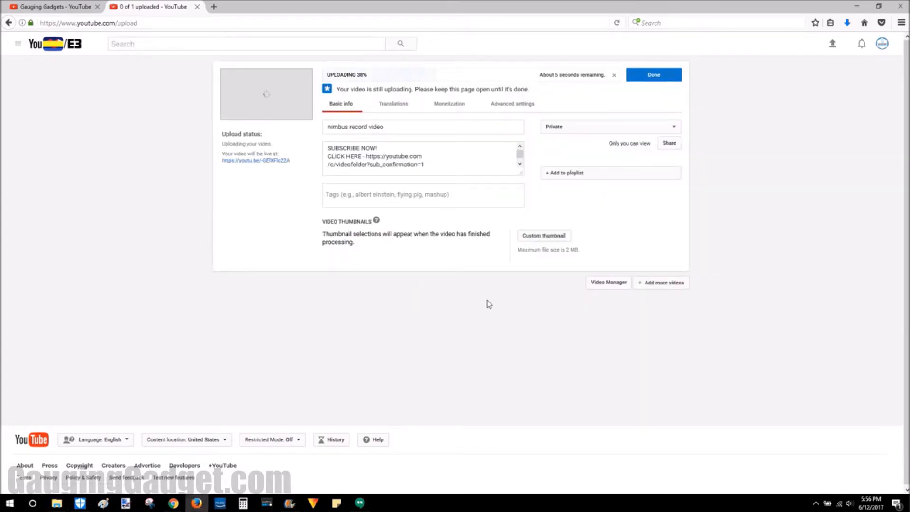
pyautogui.moveTo(471, 307)
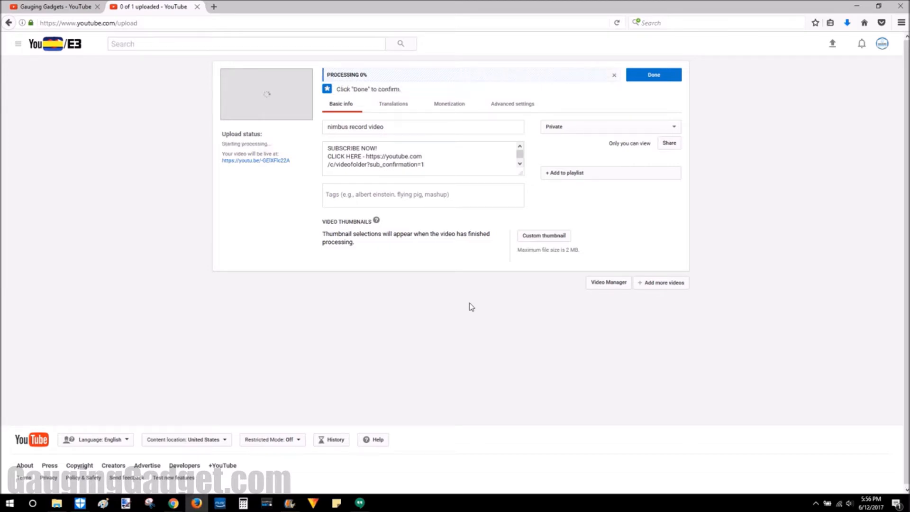
# Save the private nimbus record video's details with Done once processing starts
pyautogui.click(653, 74)
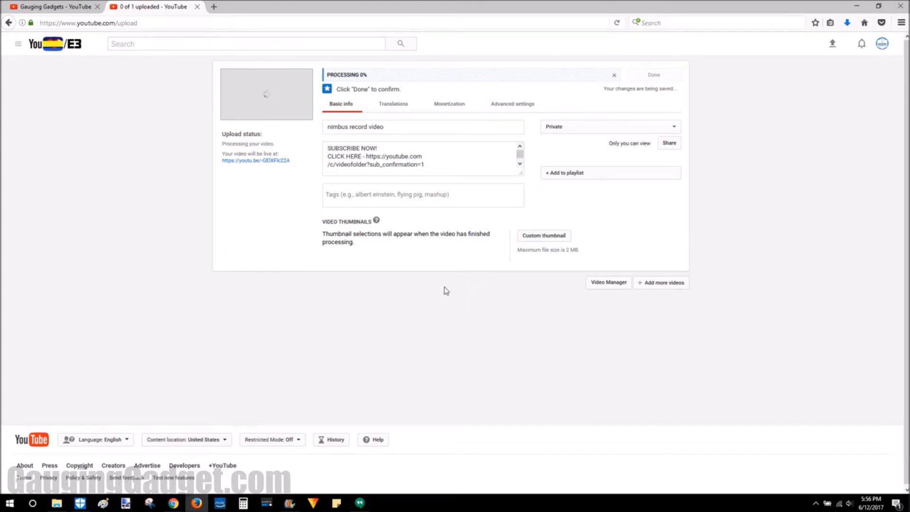
pyautogui.moveTo(347, 83)
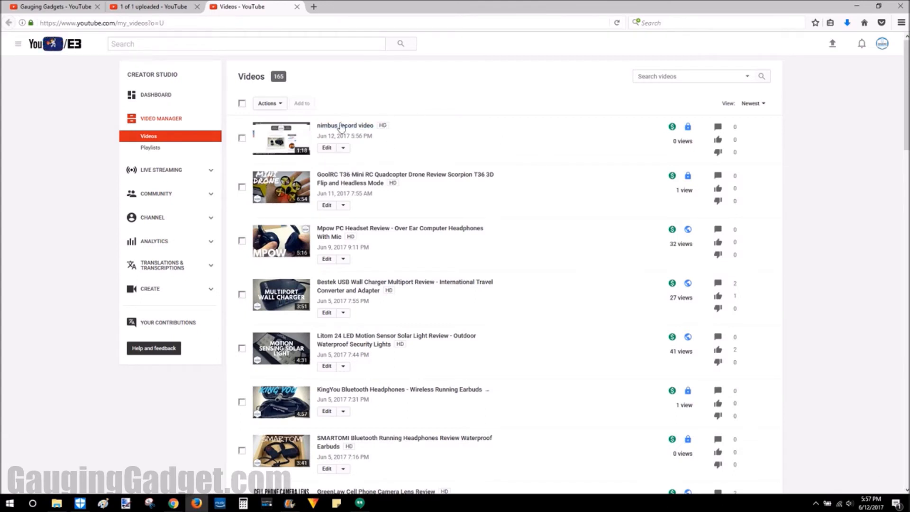
# Choose Download MP4 from the nimbus record video's Edit menu in Video Manager
pyautogui.click(342, 147)
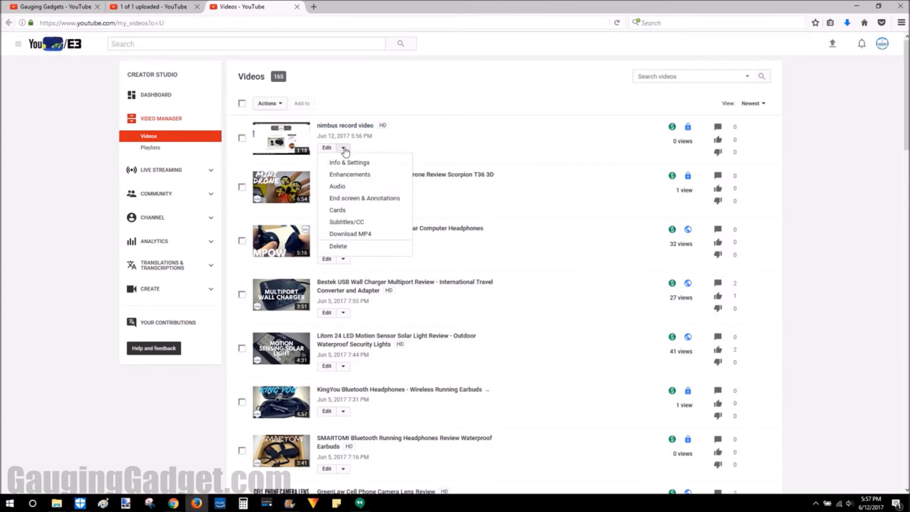
pyautogui.moveTo(379, 236)
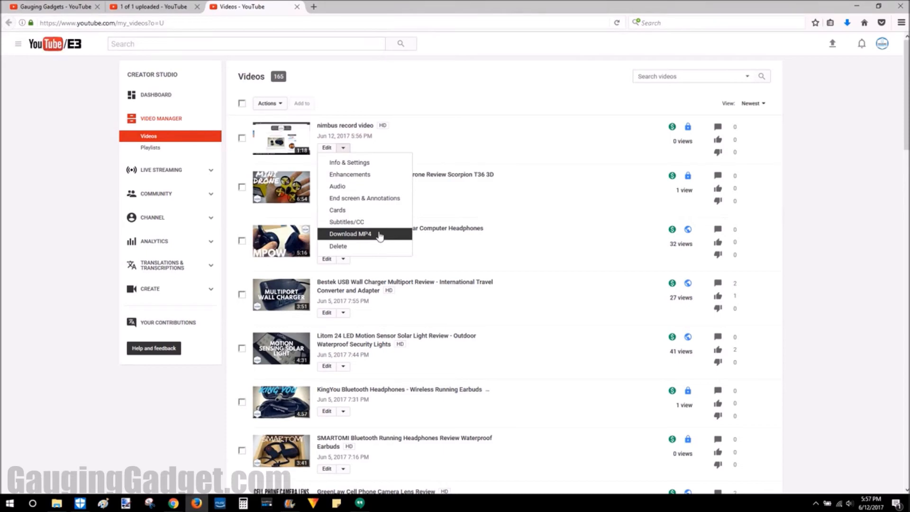
pyautogui.click(350, 233)
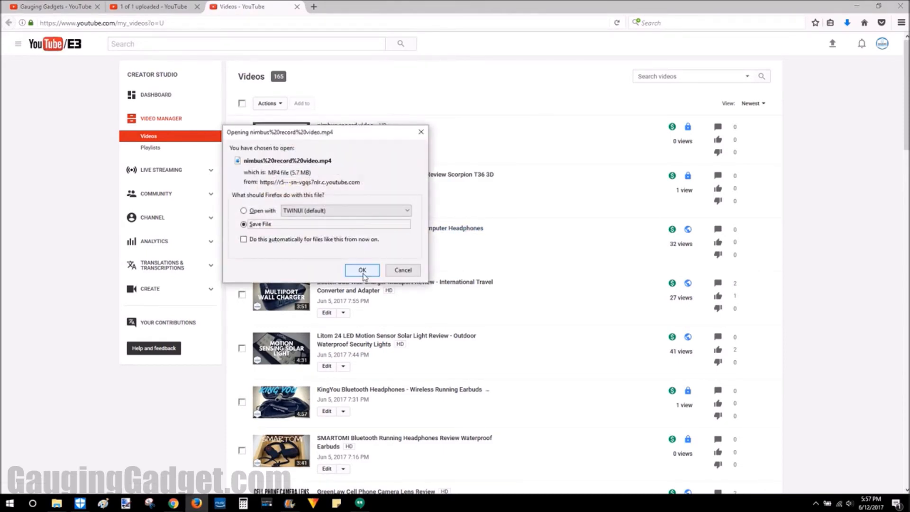
# Save the nimbus record video MP4 into the Tut folder
pyautogui.click(361, 270)
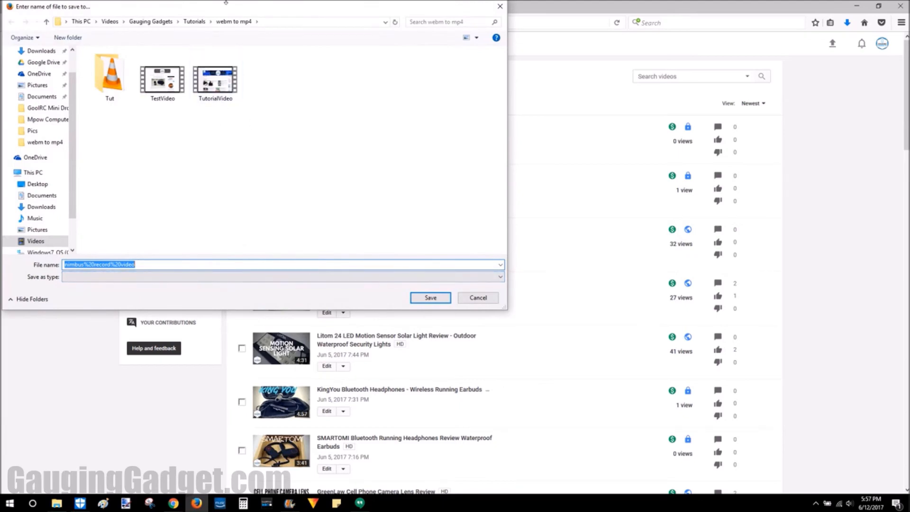
pyautogui.doubleClick(109, 72)
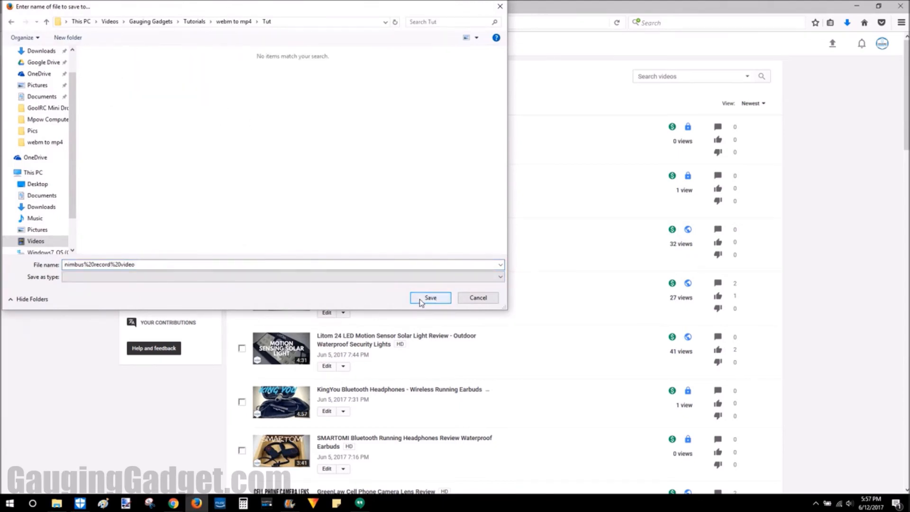
pyautogui.click(429, 297)
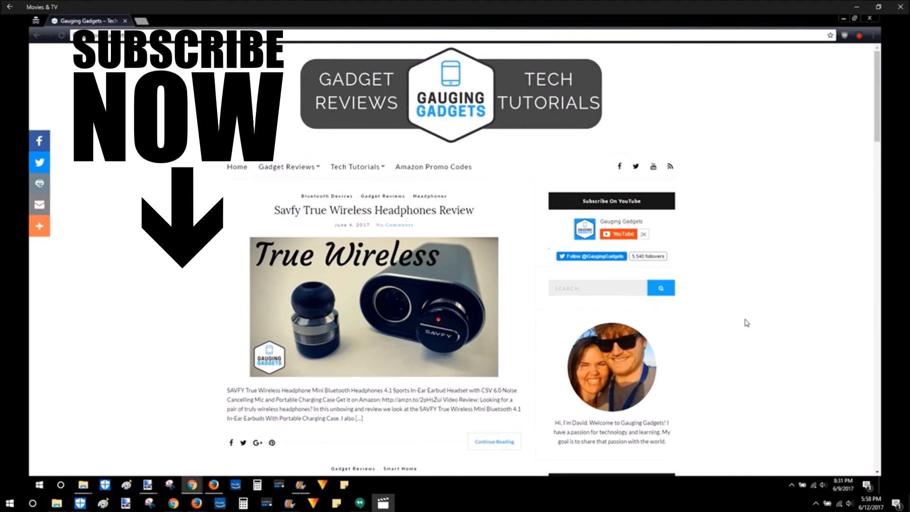
pyautogui.moveTo(817, 295)
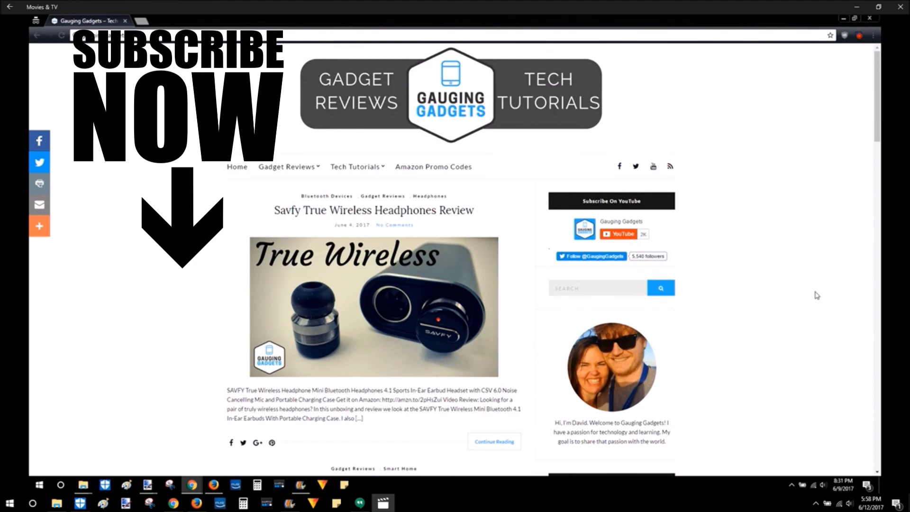
pyautogui.moveTo(746, 267)
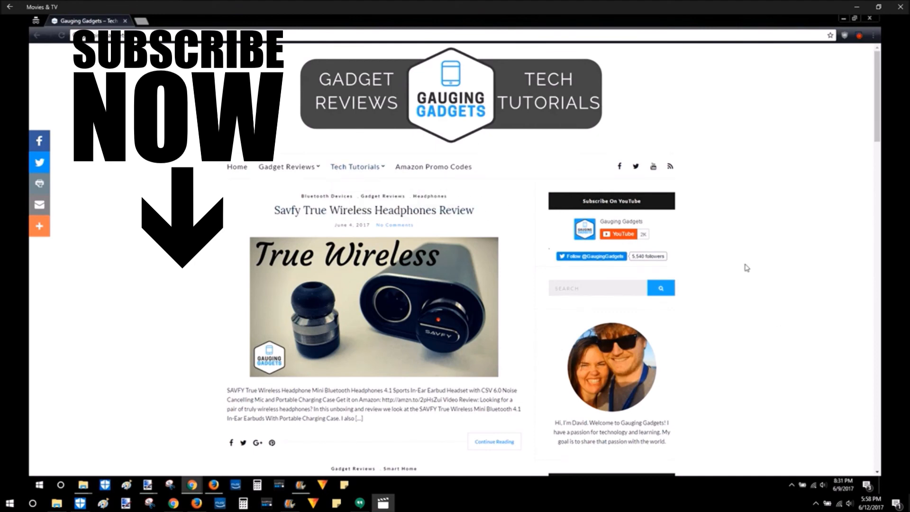